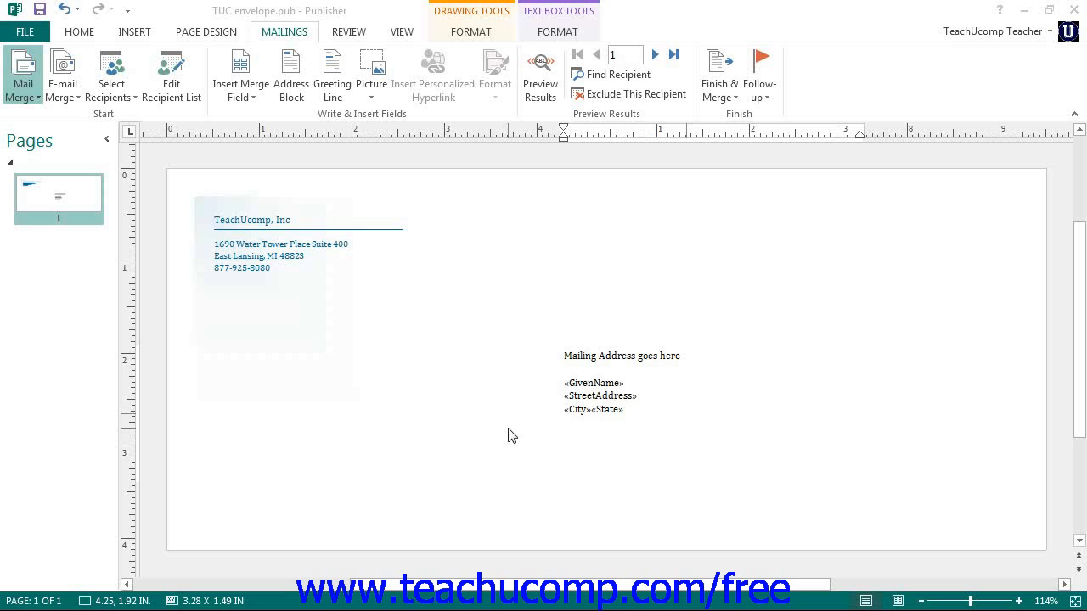
pyautogui.moveTo(508, 436)
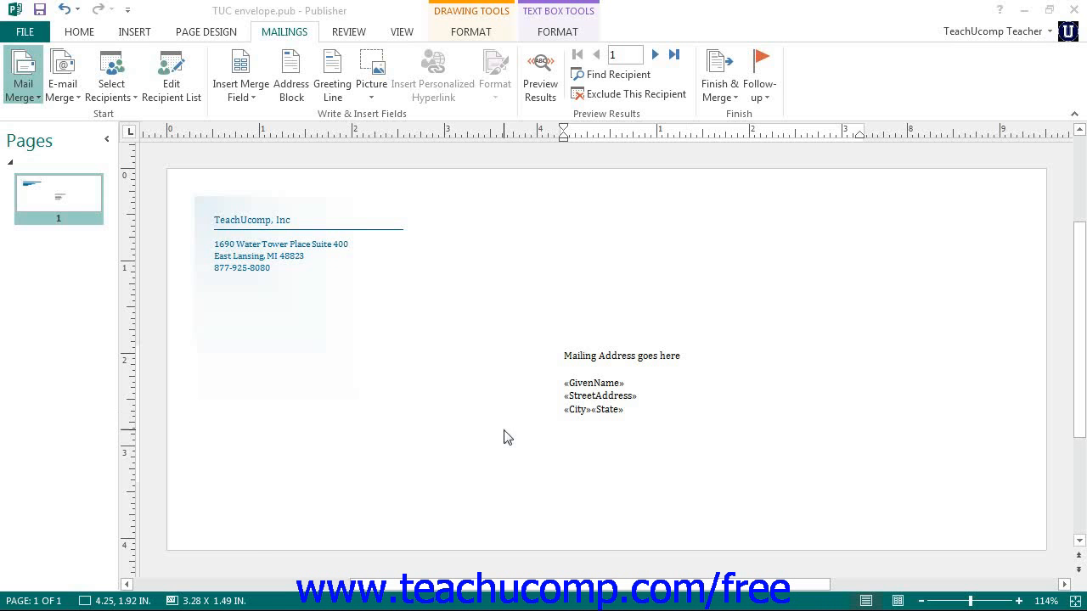
pyautogui.moveTo(526, 435)
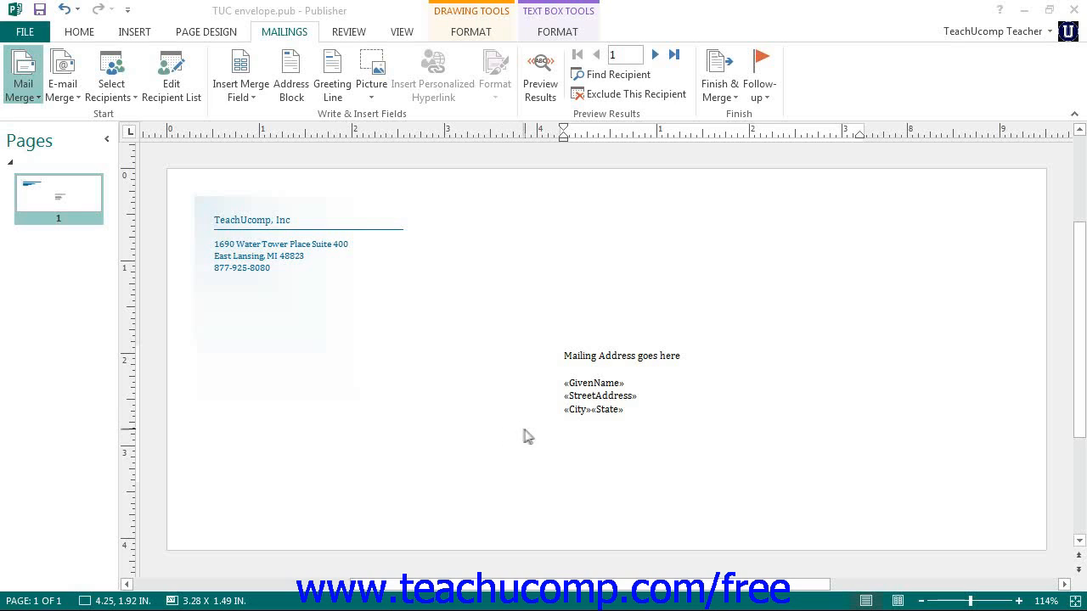
pyautogui.moveTo(525, 429)
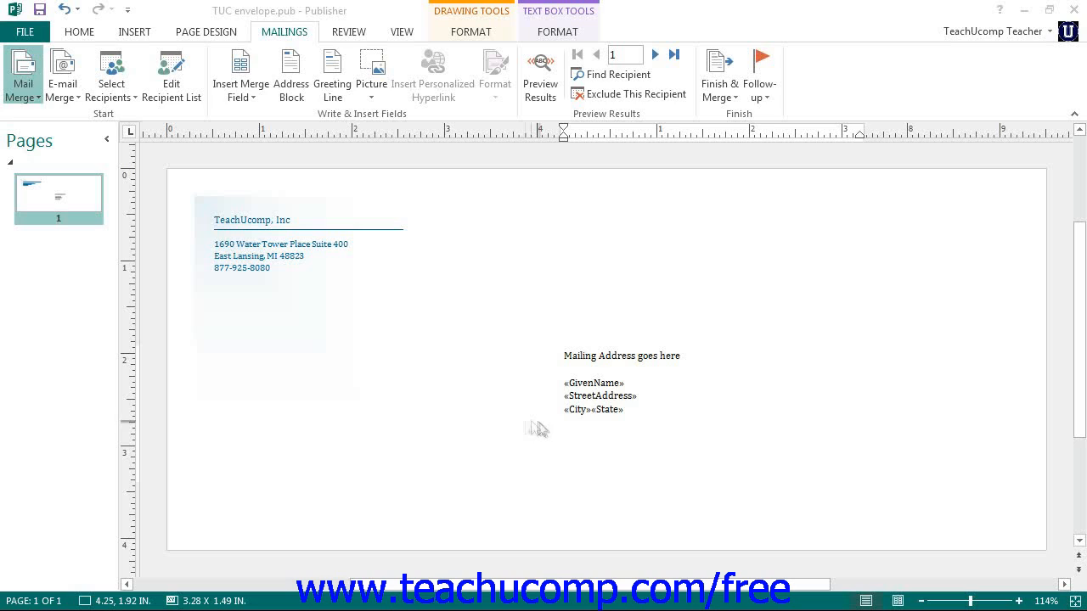
pyautogui.moveTo(543, 429)
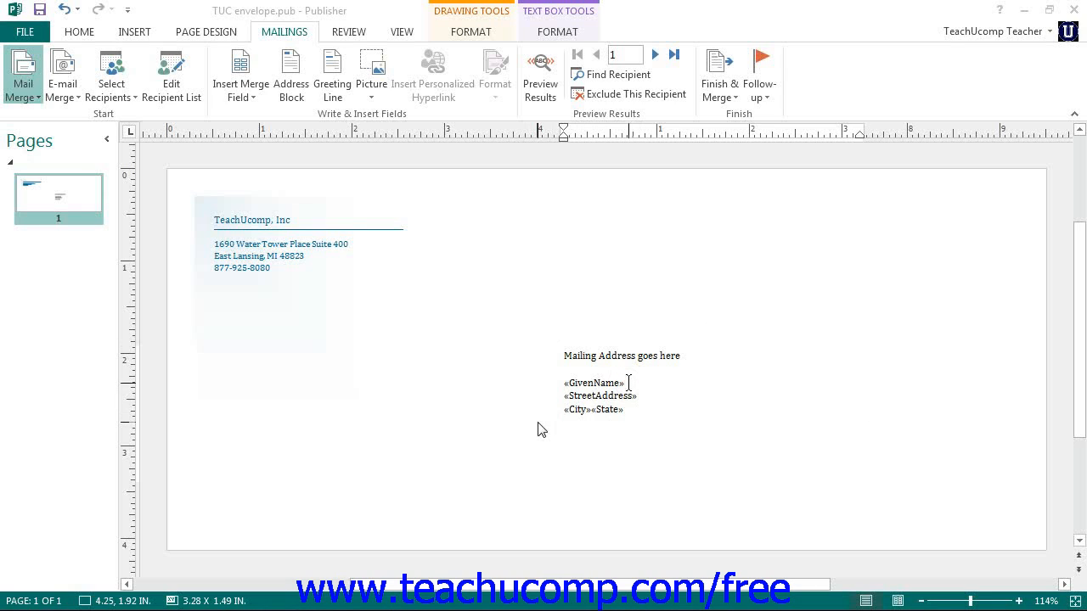
# - Select and delete the GivenName merge field, leaving the first address line empty
pyautogui.doubleClick(594, 383)
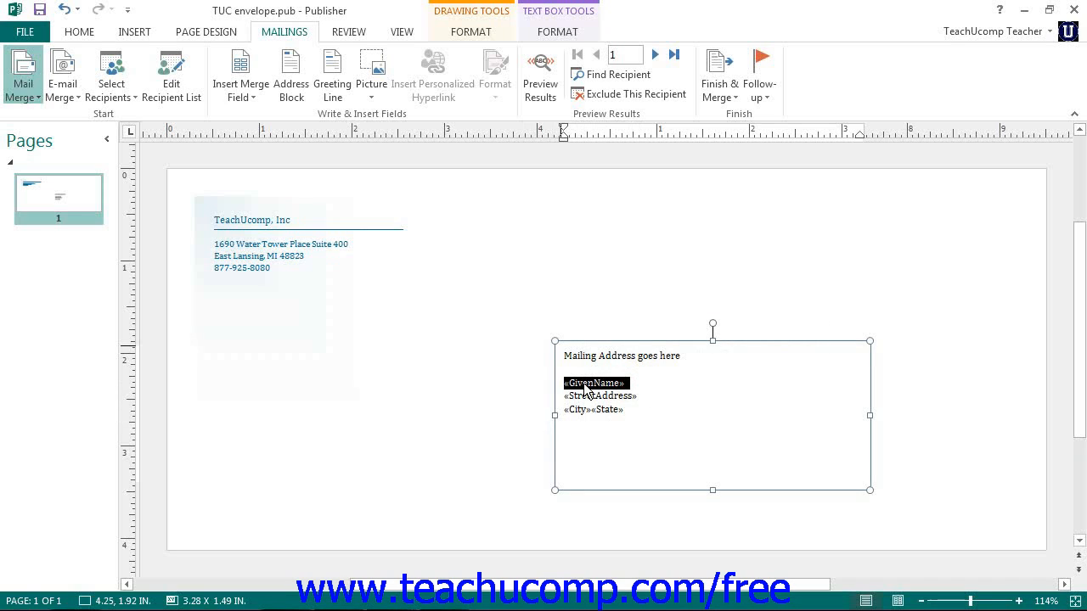
pyautogui.click(595, 384)
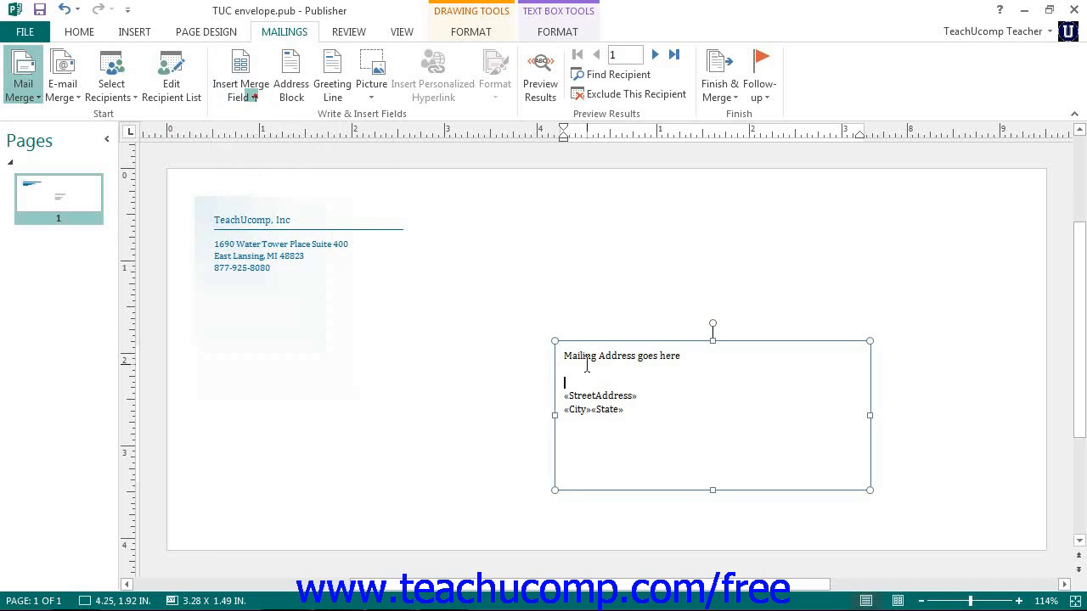
# - Insert the GivenName merge field onto the empty first address line via Insert Merge Field
pyautogui.click(241, 75)
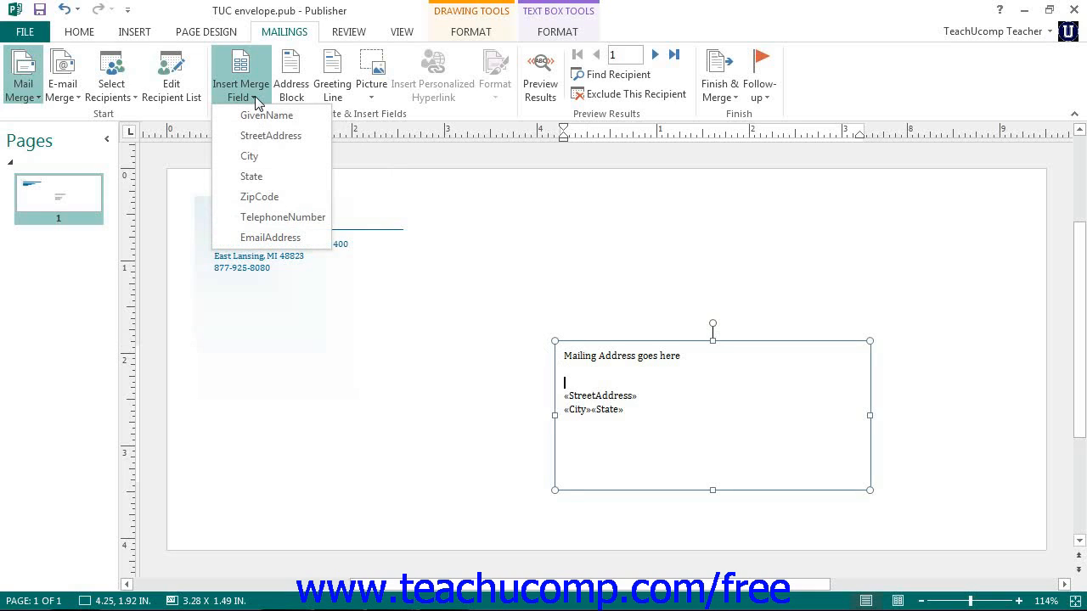
pyautogui.moveTo(267, 116)
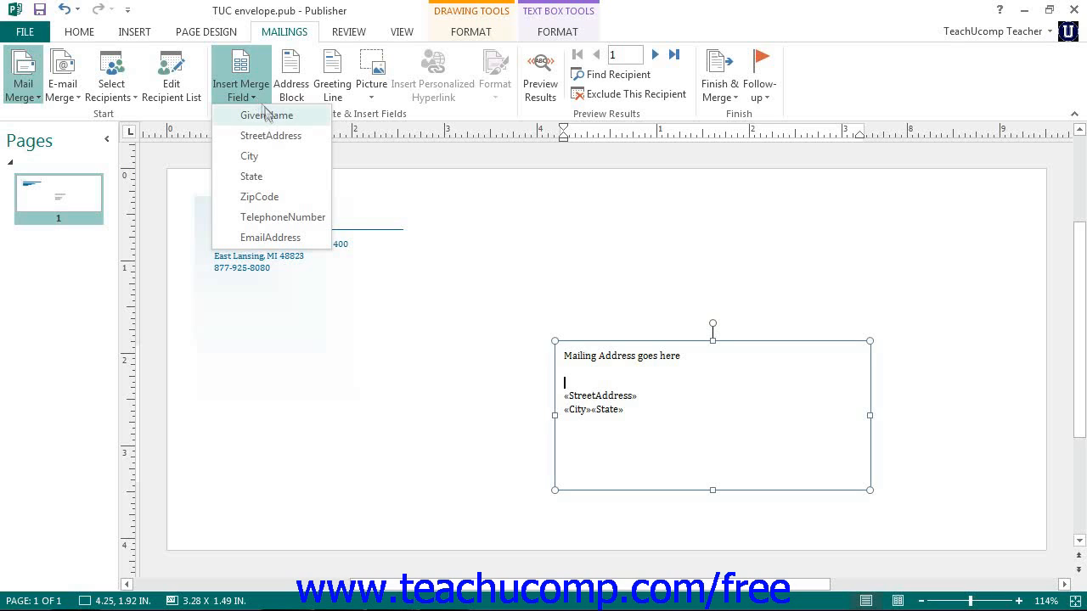
pyautogui.click(267, 115)
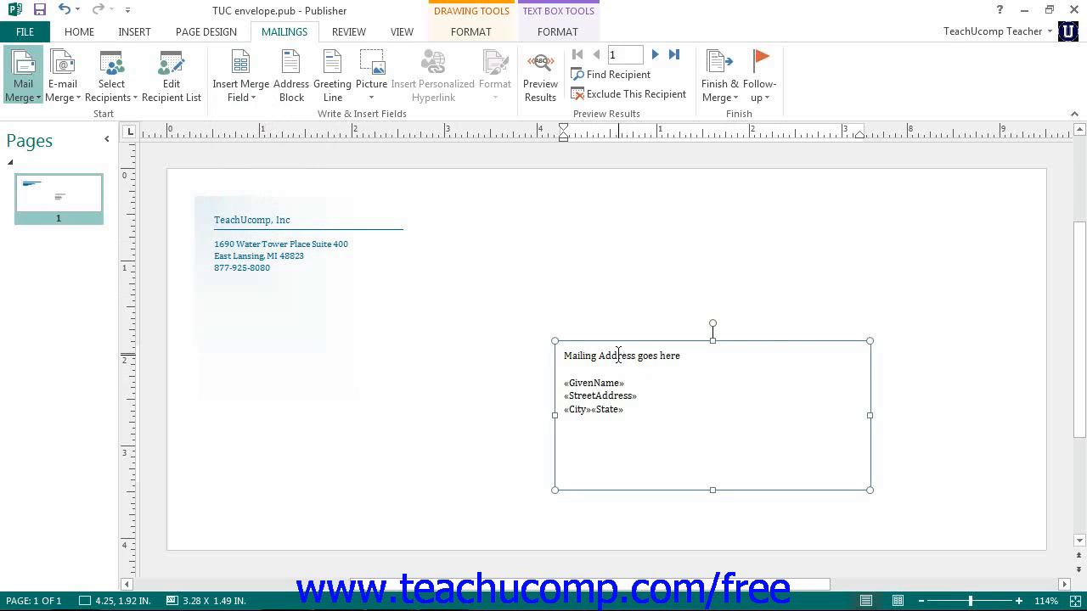
pyautogui.click(622, 384)
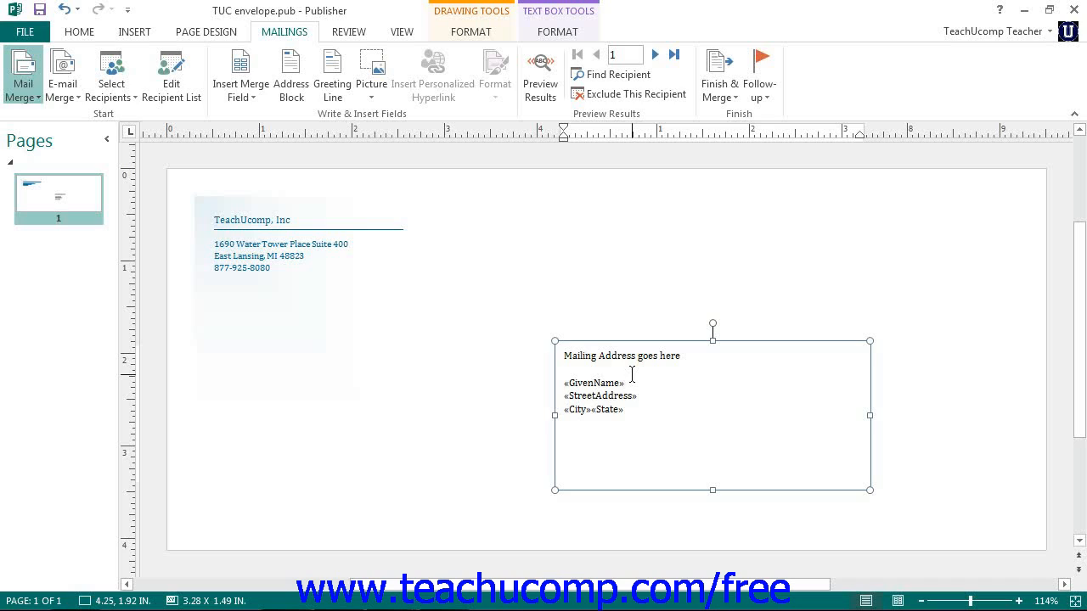
pyautogui.click(621, 383)
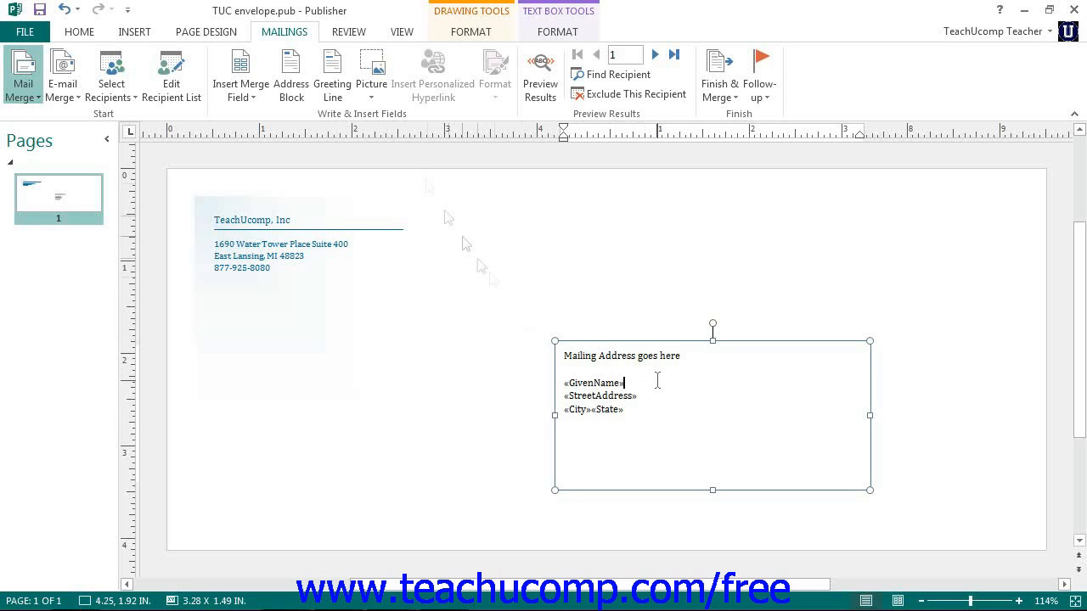
pyautogui.moveTo(448, 218)
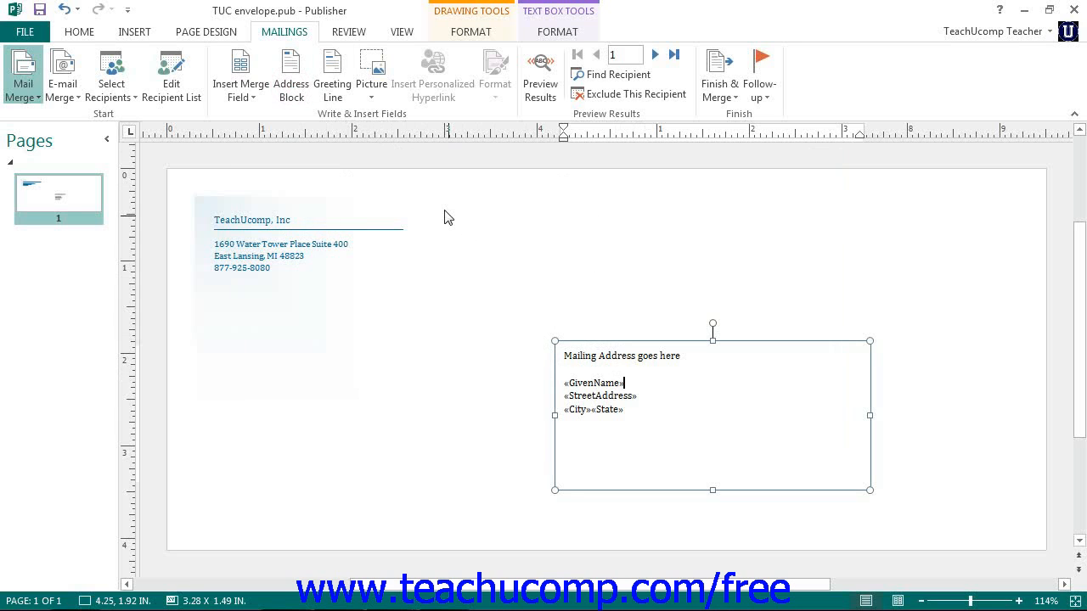
# - Review Match Fields for the address block, checking the field matched to Address 1
pyautogui.click(291, 75)
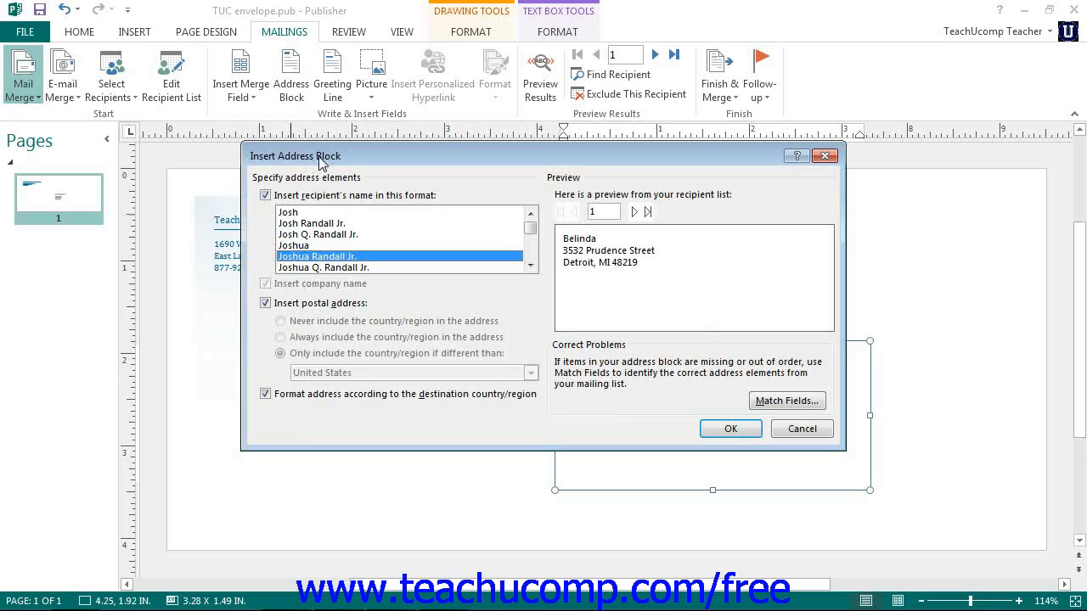
pyautogui.moveTo(318, 170)
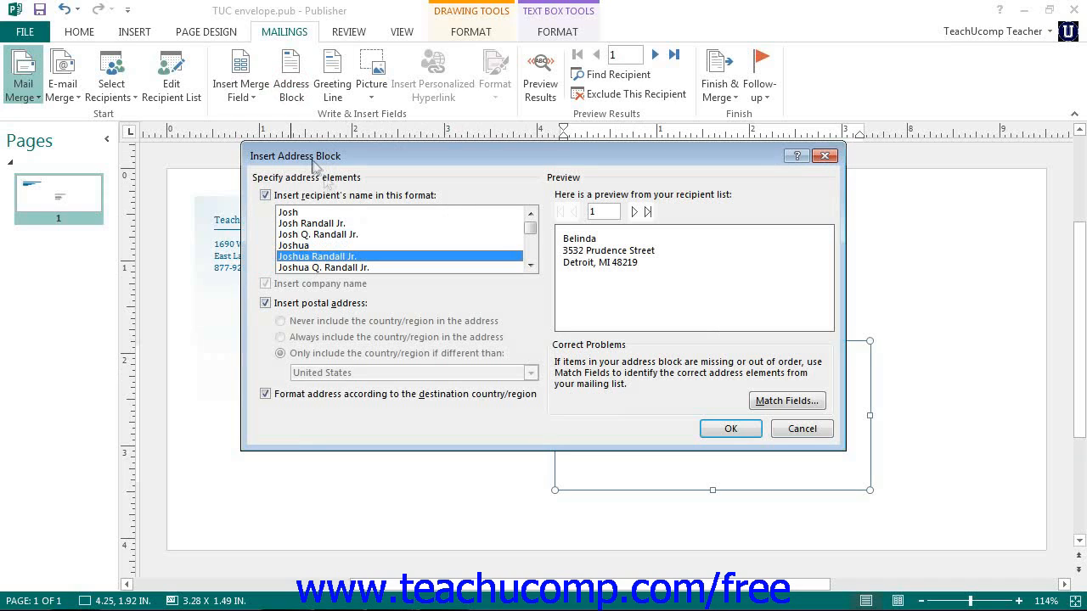
pyautogui.click(788, 401)
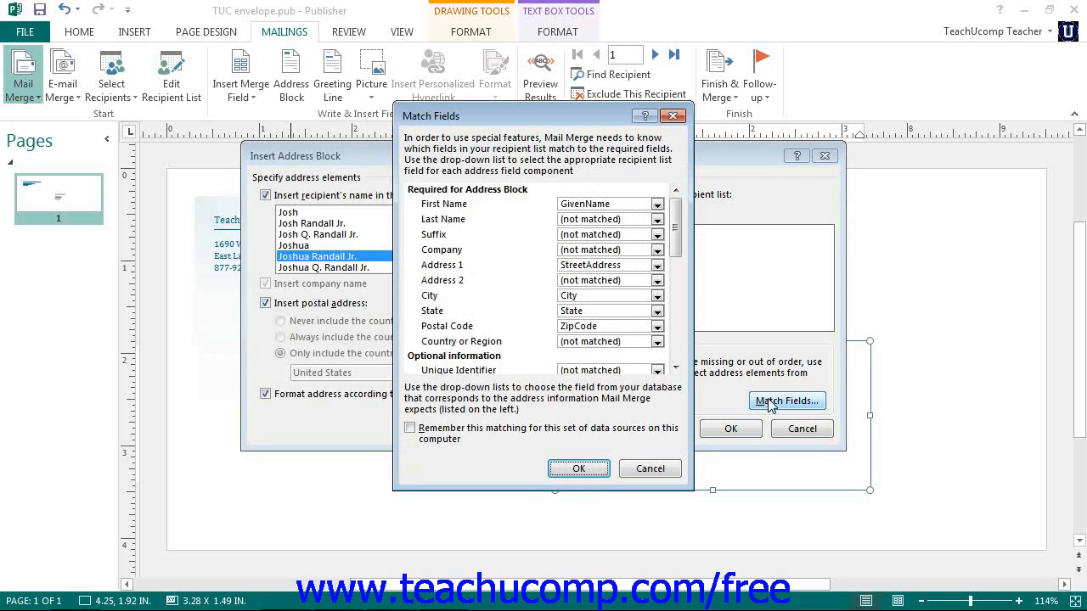
pyautogui.moveTo(530, 229)
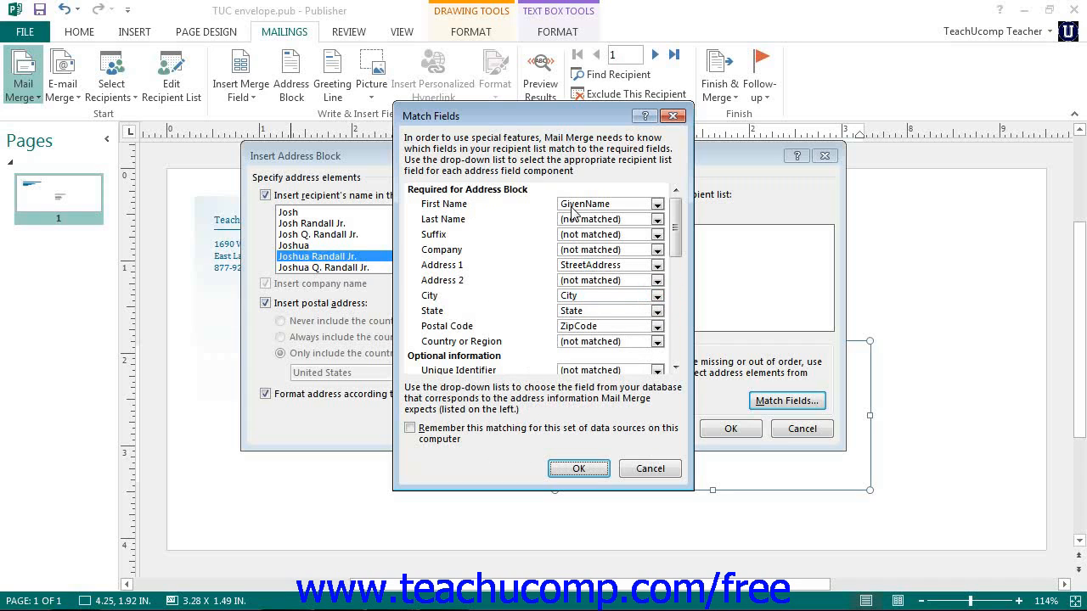
pyautogui.click(669, 296)
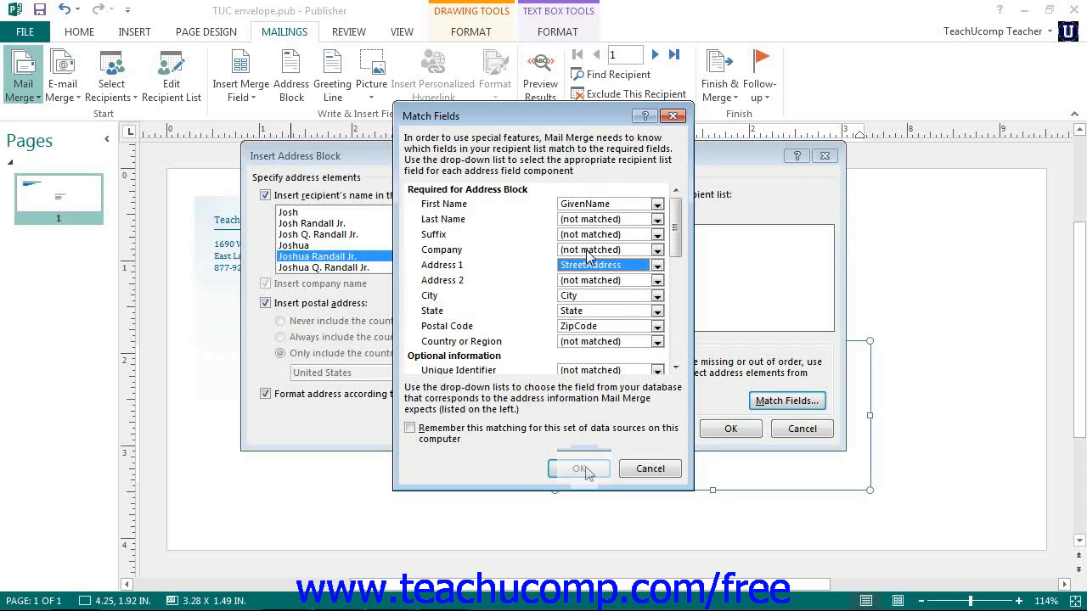
# - Accept the field matching and insert the AddressBlock field below the City/State line
pyautogui.click(579, 469)
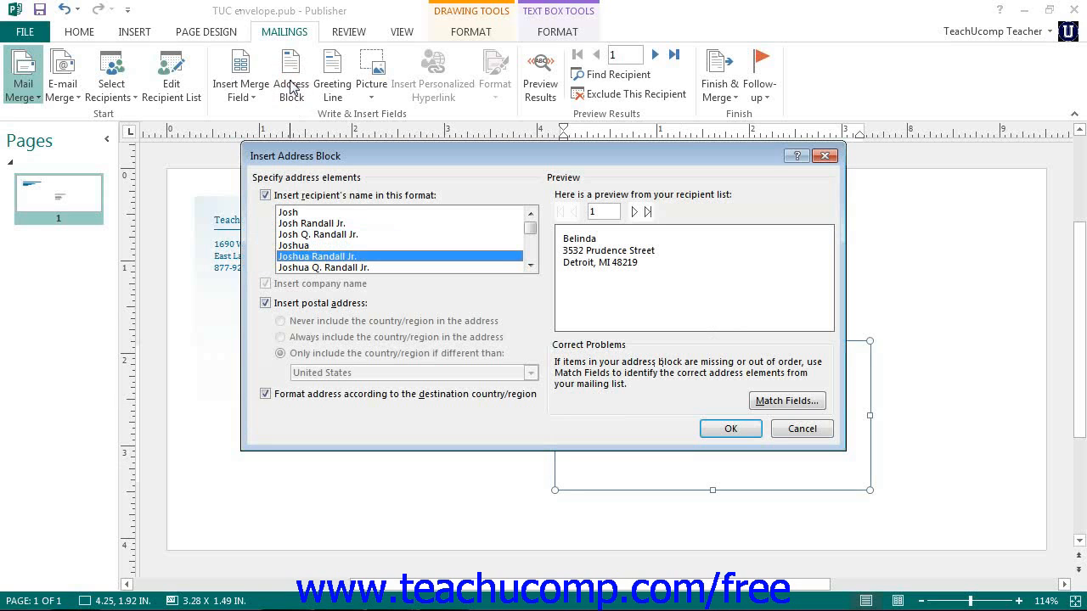
pyautogui.moveTo(364, 174)
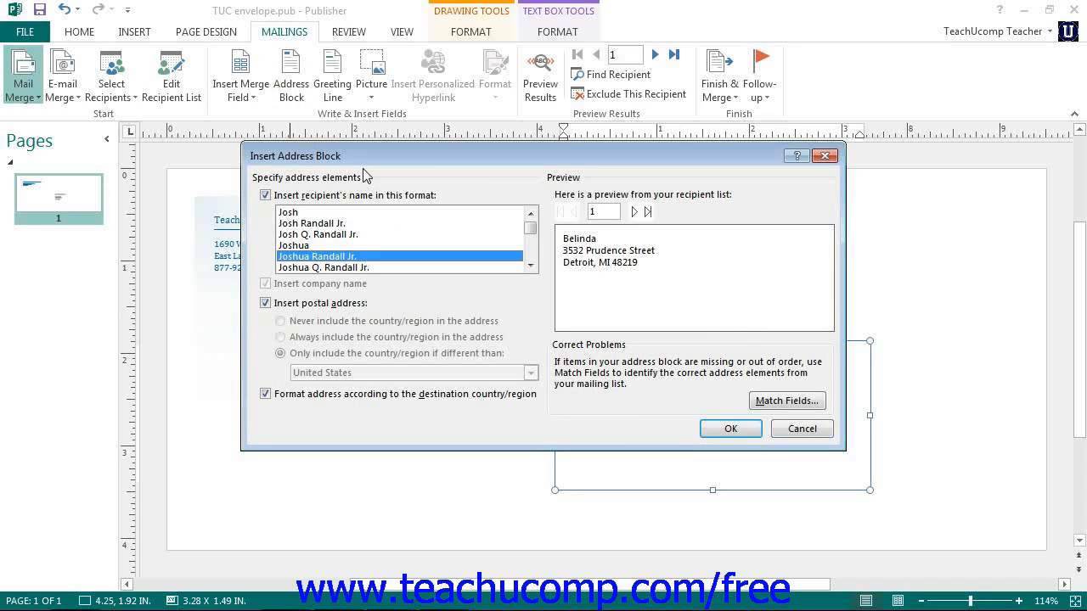
pyautogui.moveTo(380, 183)
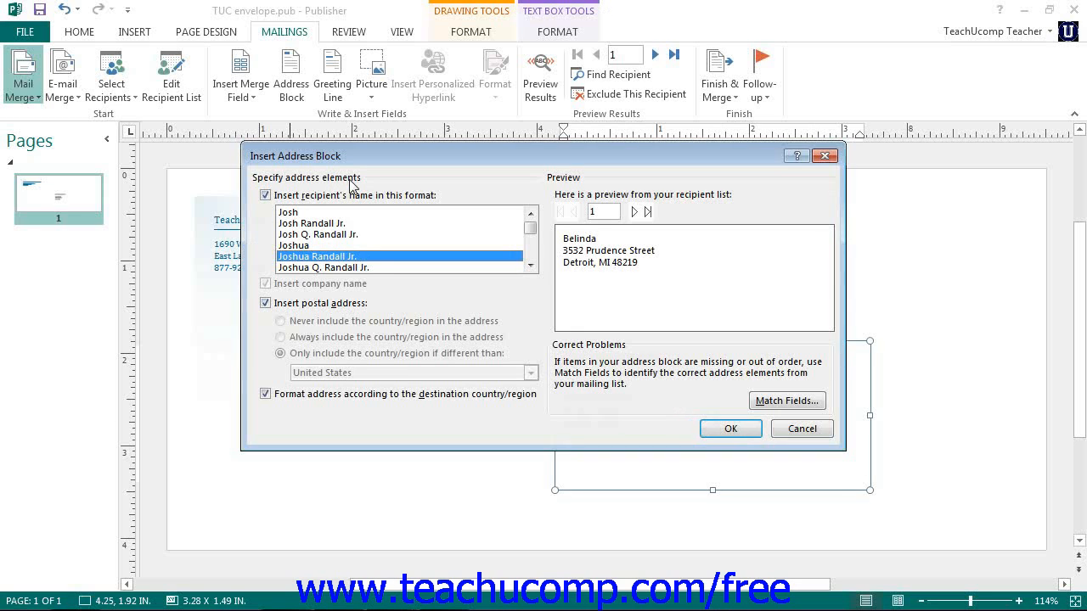
pyautogui.click(730, 428)
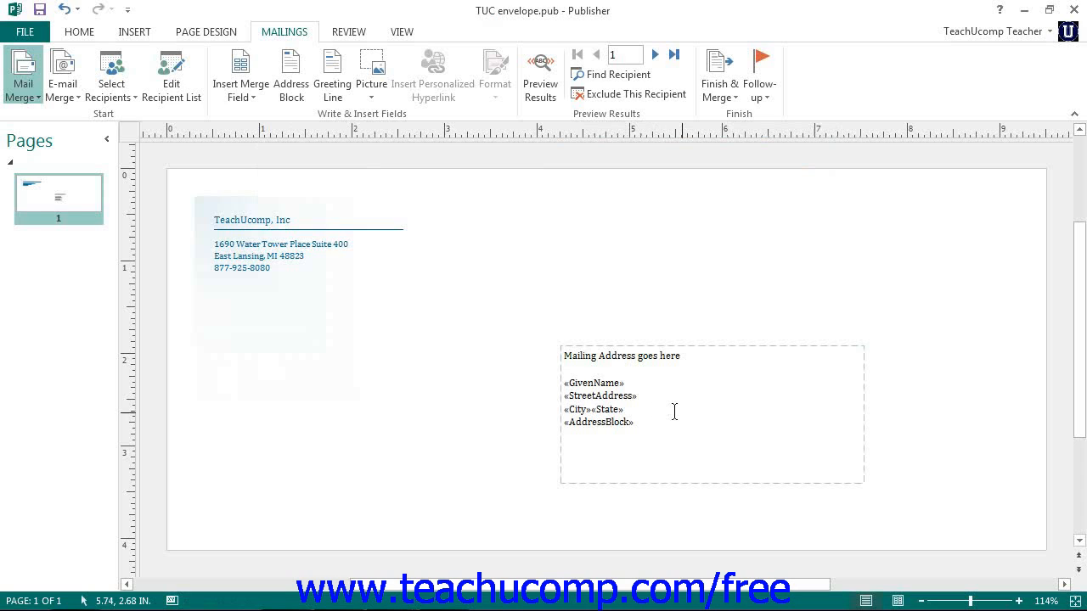
pyautogui.moveTo(333, 74)
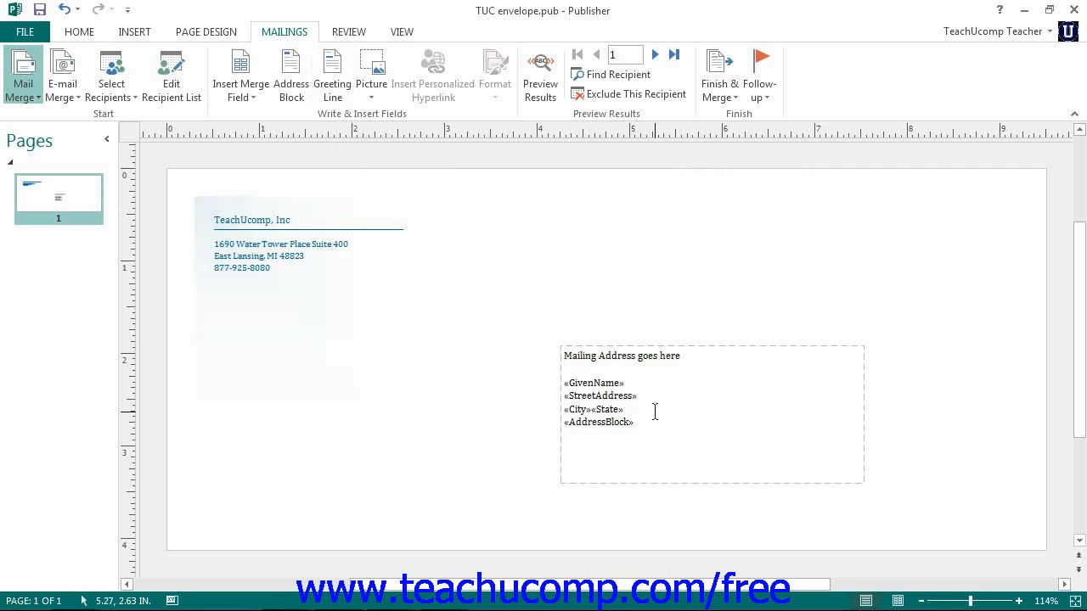
# - In Insert Greeting Line, keep Dear as the salutation and view the name format choices
pyautogui.click(333, 75)
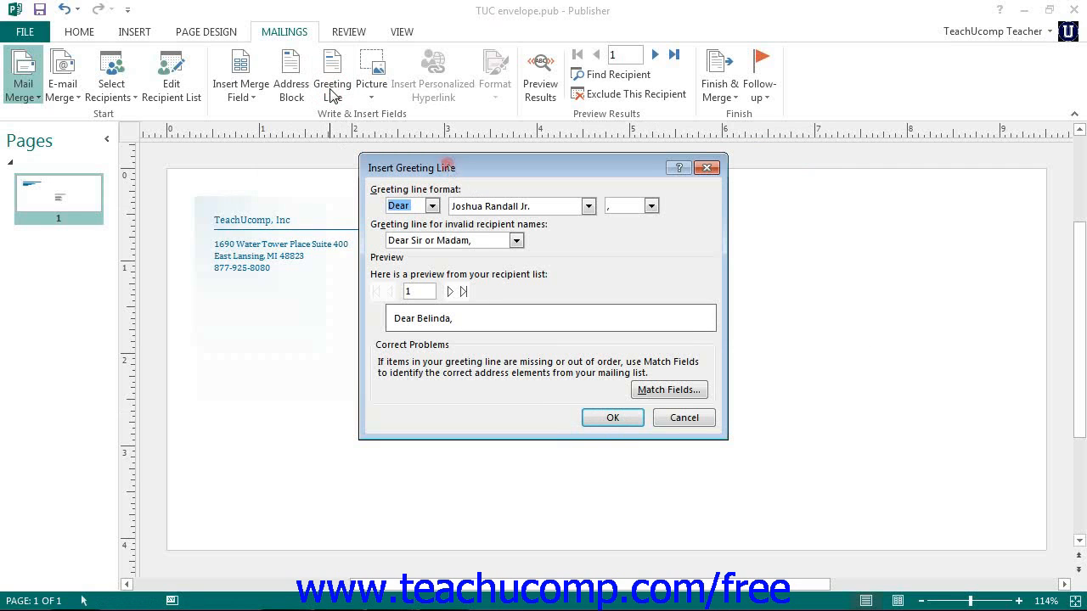
pyautogui.moveTo(463, 197)
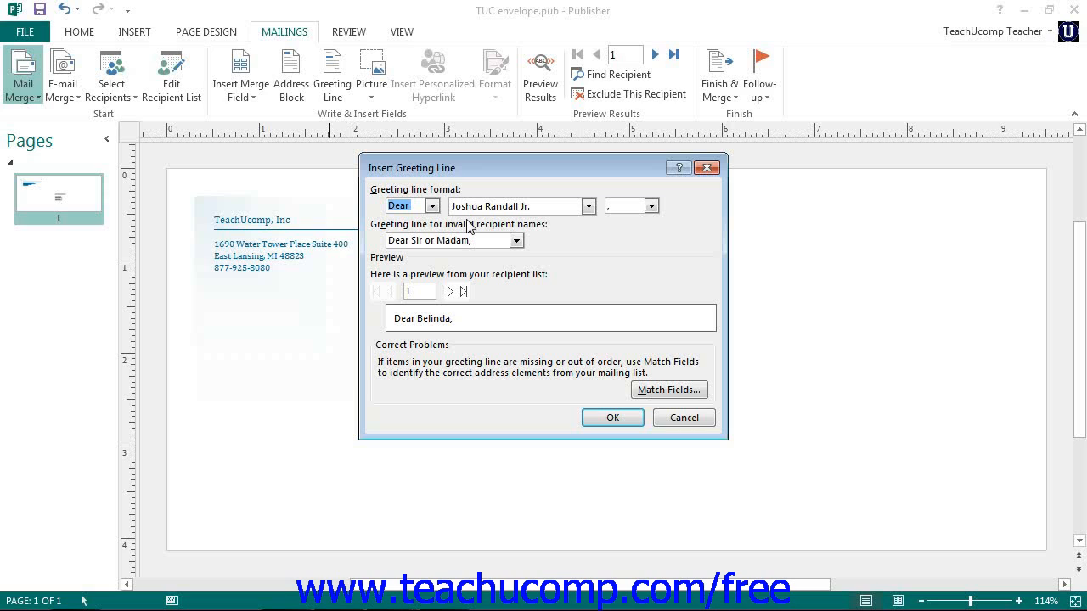
pyautogui.click(431, 205)
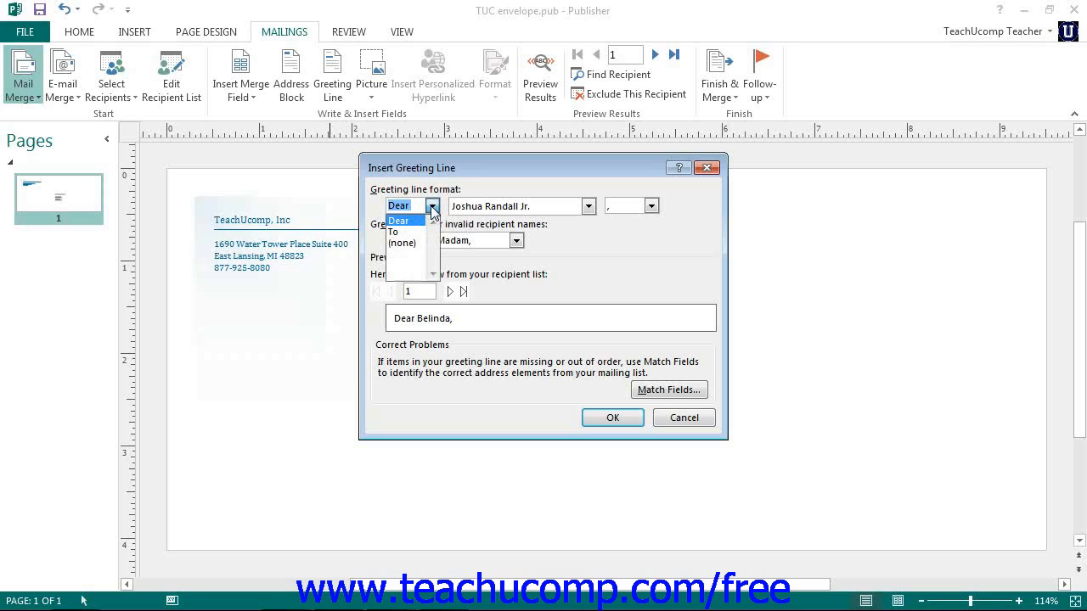
pyautogui.click(399, 220)
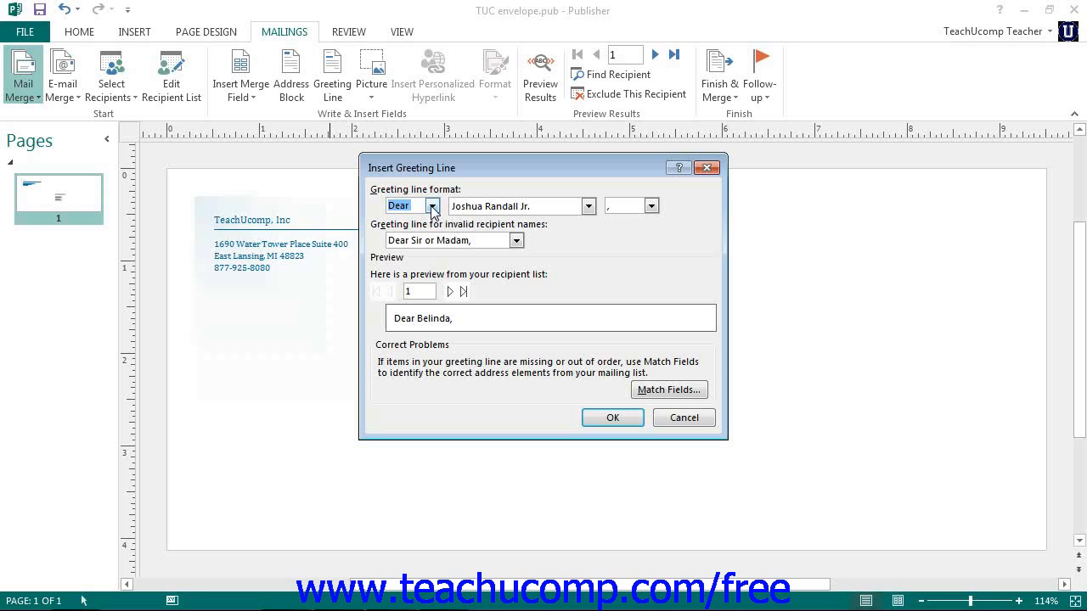
pyautogui.moveTo(593, 210)
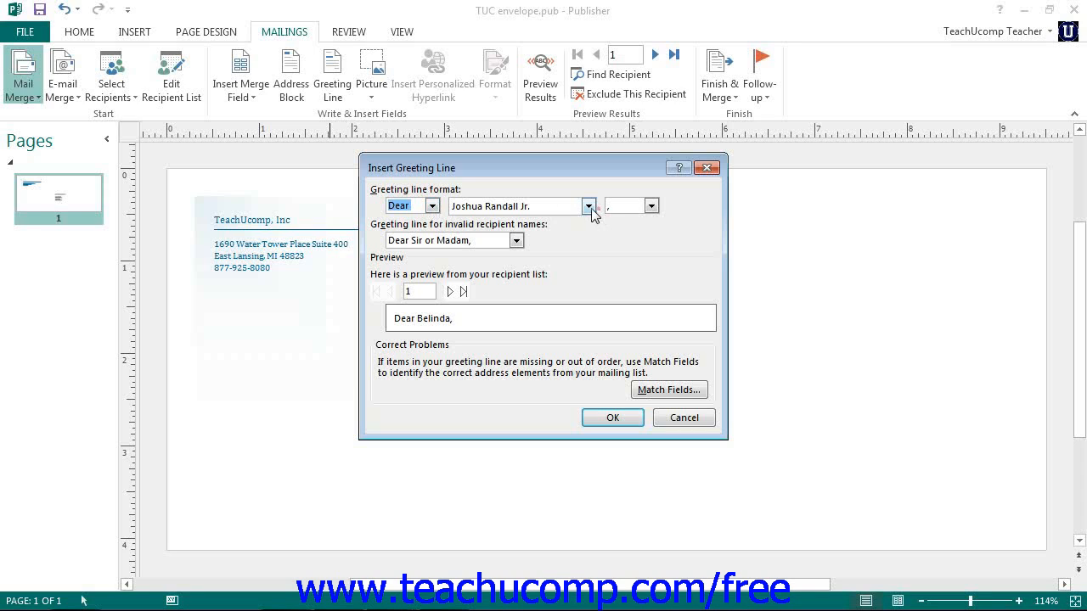
pyautogui.click(587, 205)
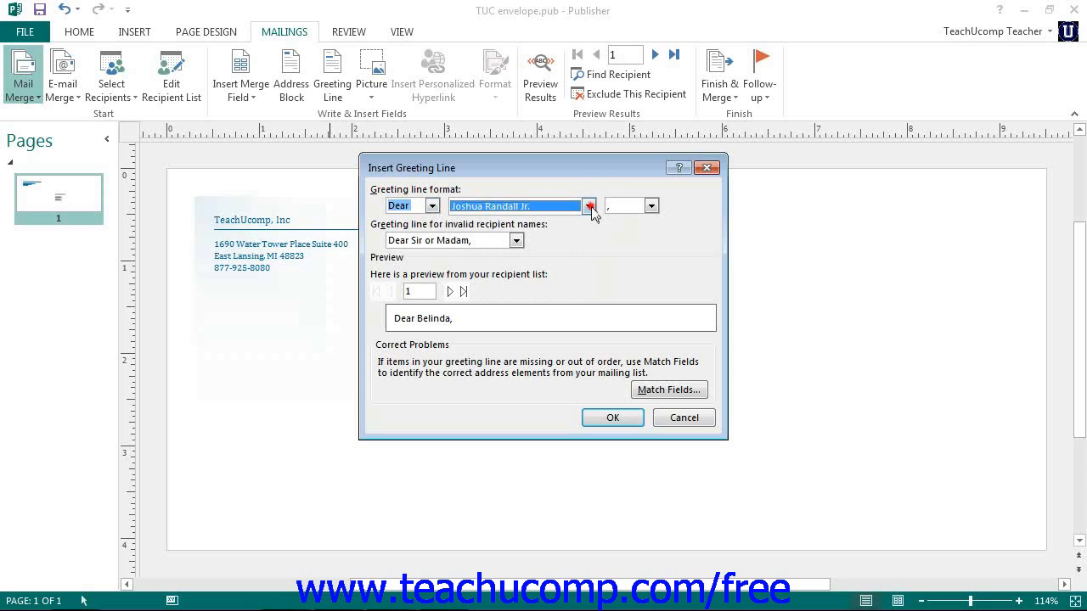